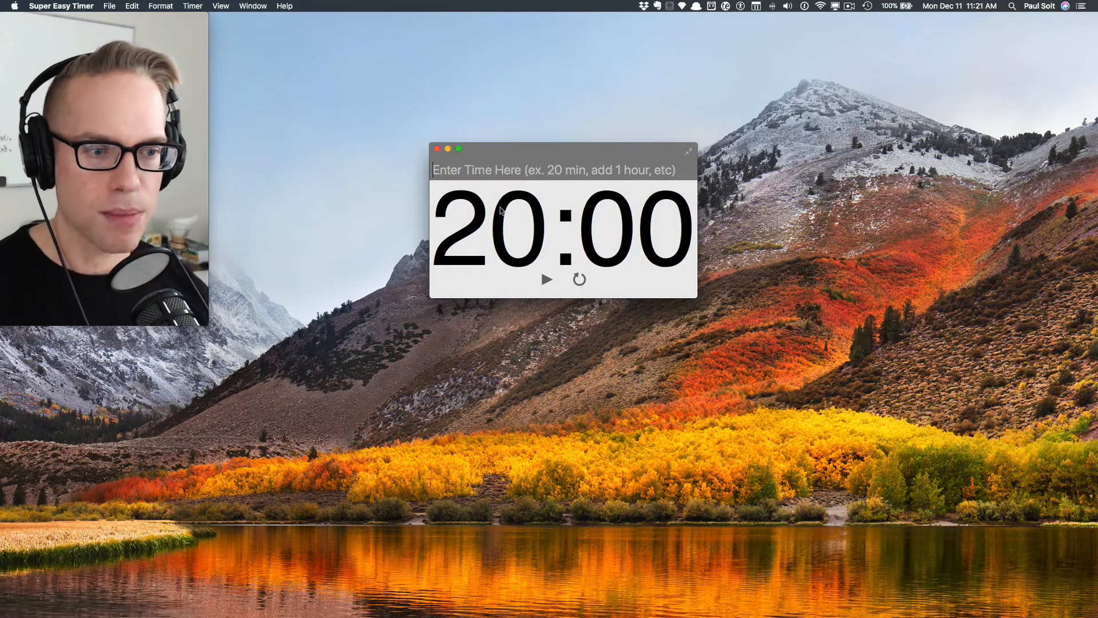
Start the 20:00 countdown with the play button.
left_click(547, 279)
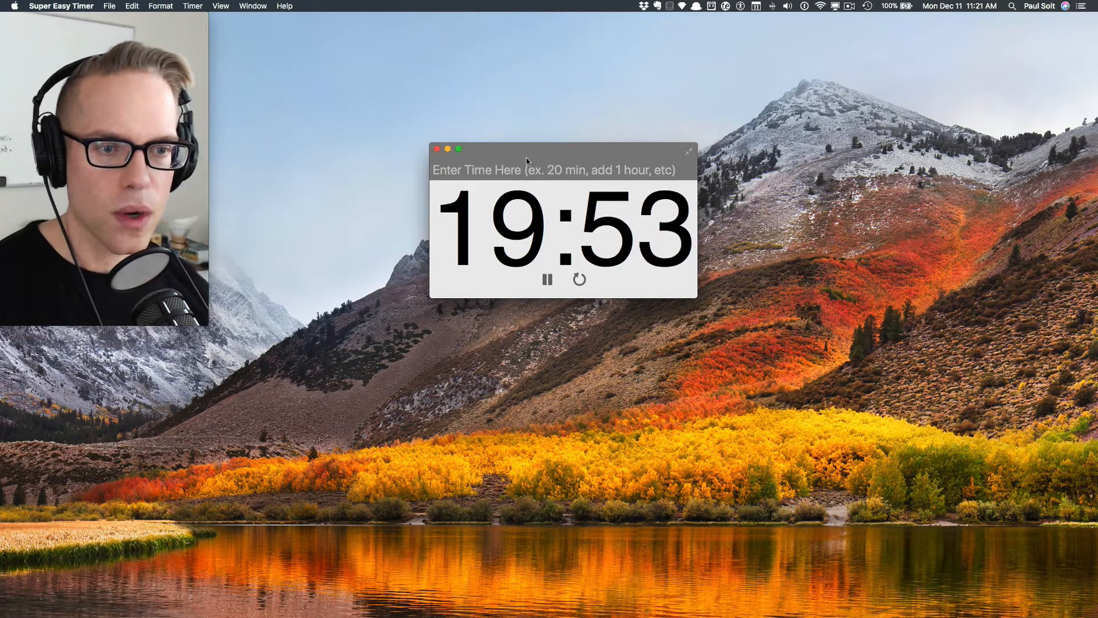
Pause the countdown at 19:52 and type '5 minutes' as the new duration.
left_click(547, 280)
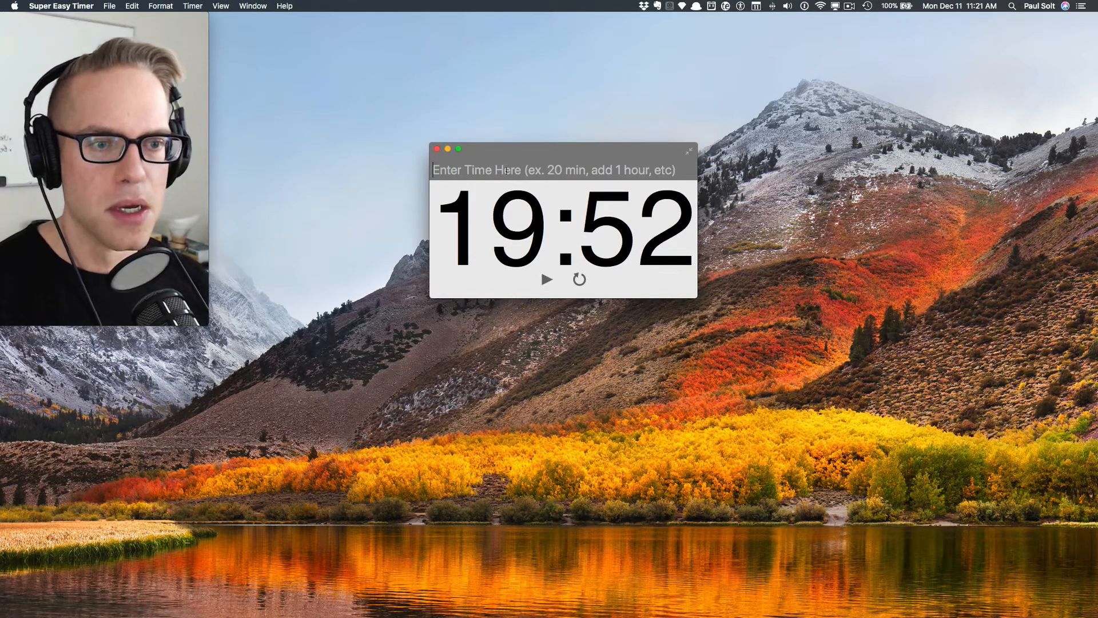
type("5 m")
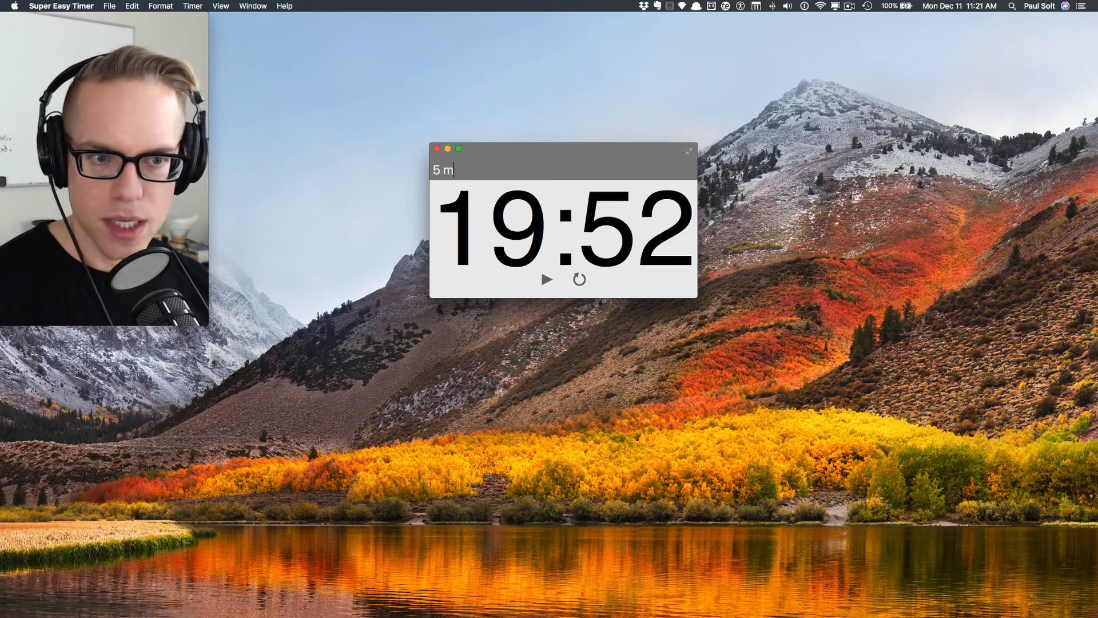
type("inutes")
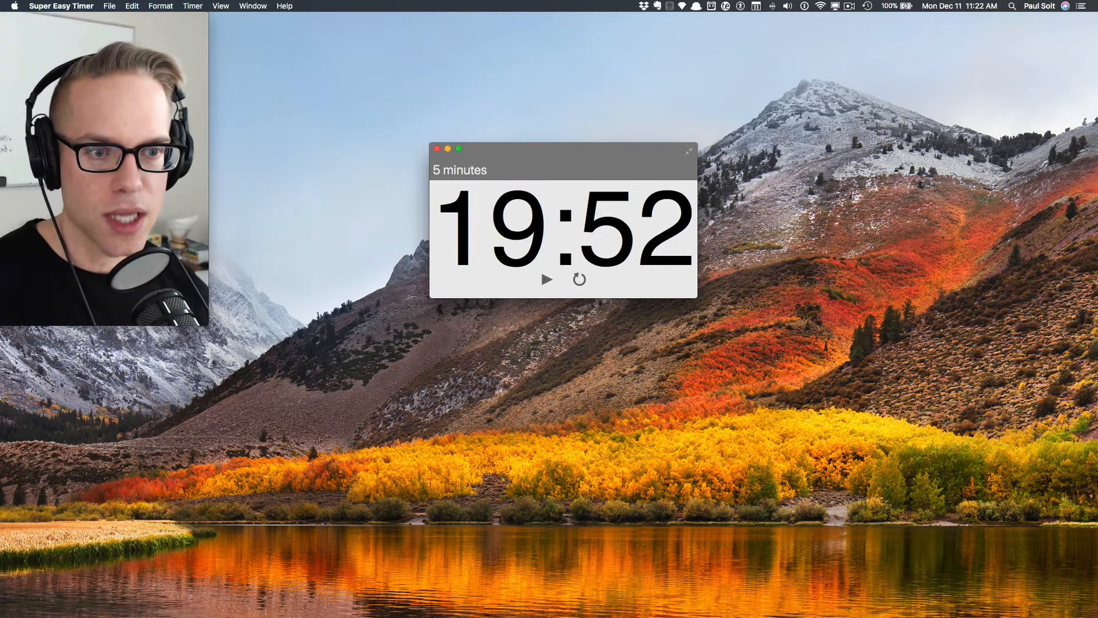
Start a 5-minute countdown, then switch to a 15-minute countdown.
left_click(546, 278)
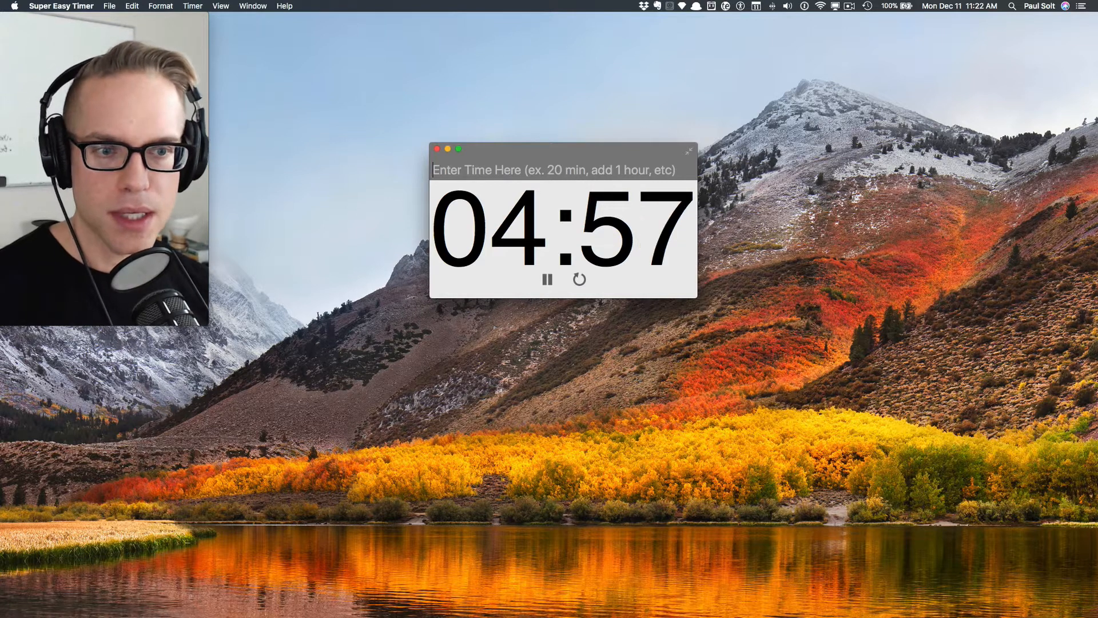
type("15 min")
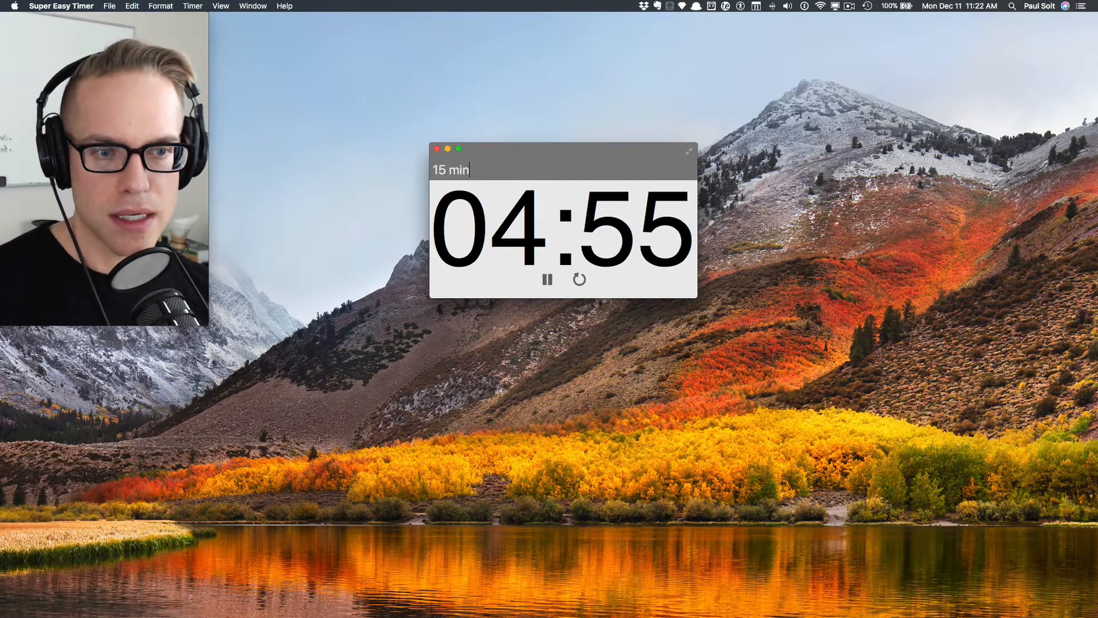
left_click(579, 278)
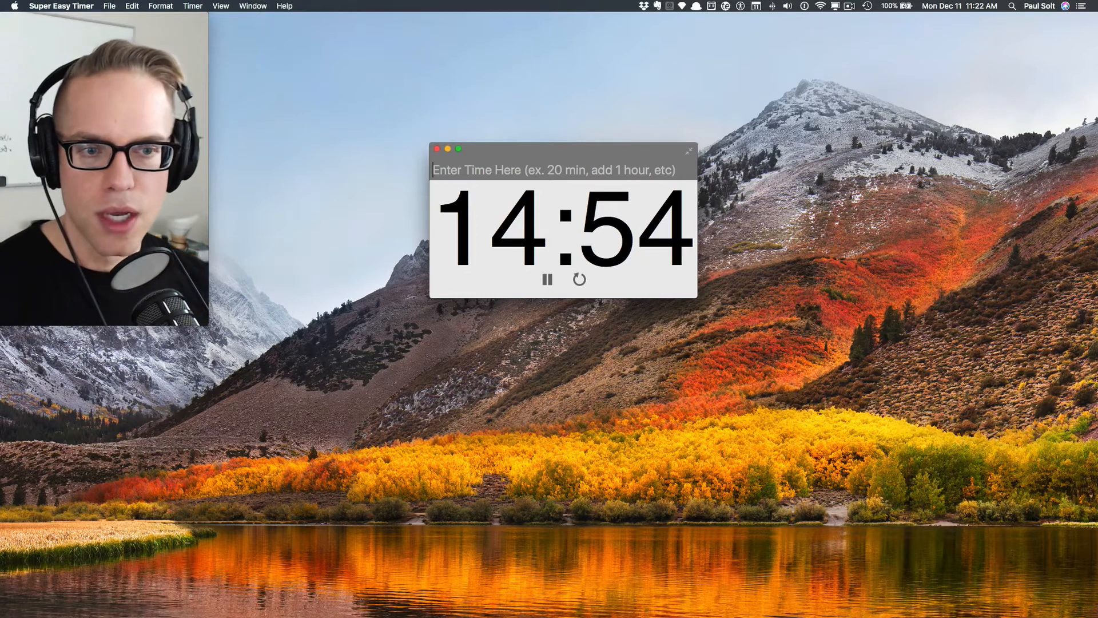
Type '2 hours 30 minutes' into the entry field while the timer runs.
type("2 hours")
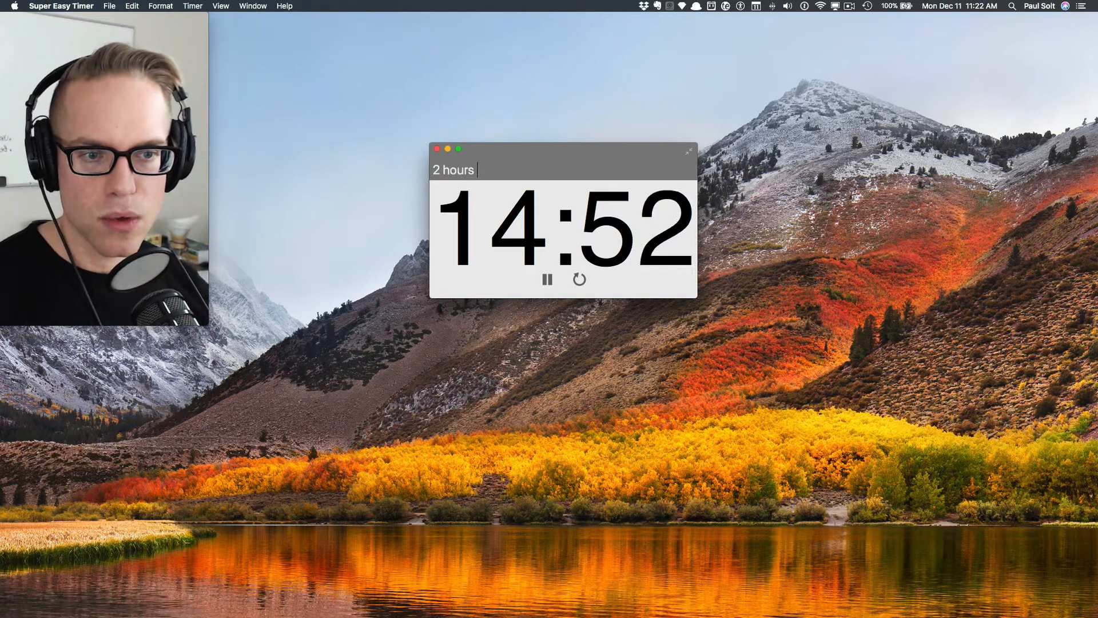
type("30 minutes")
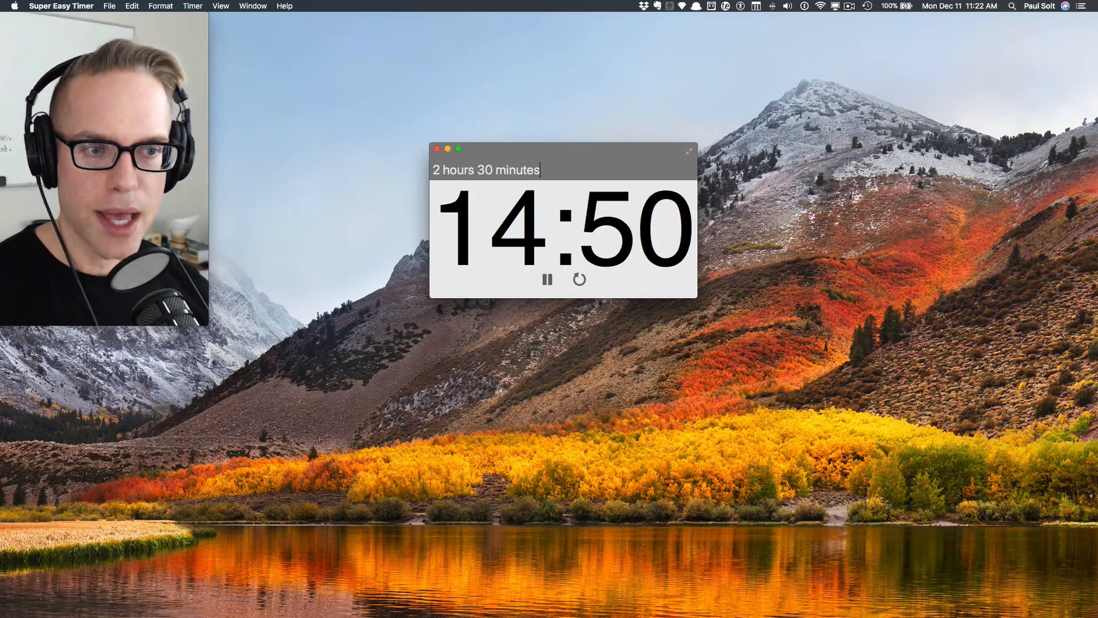